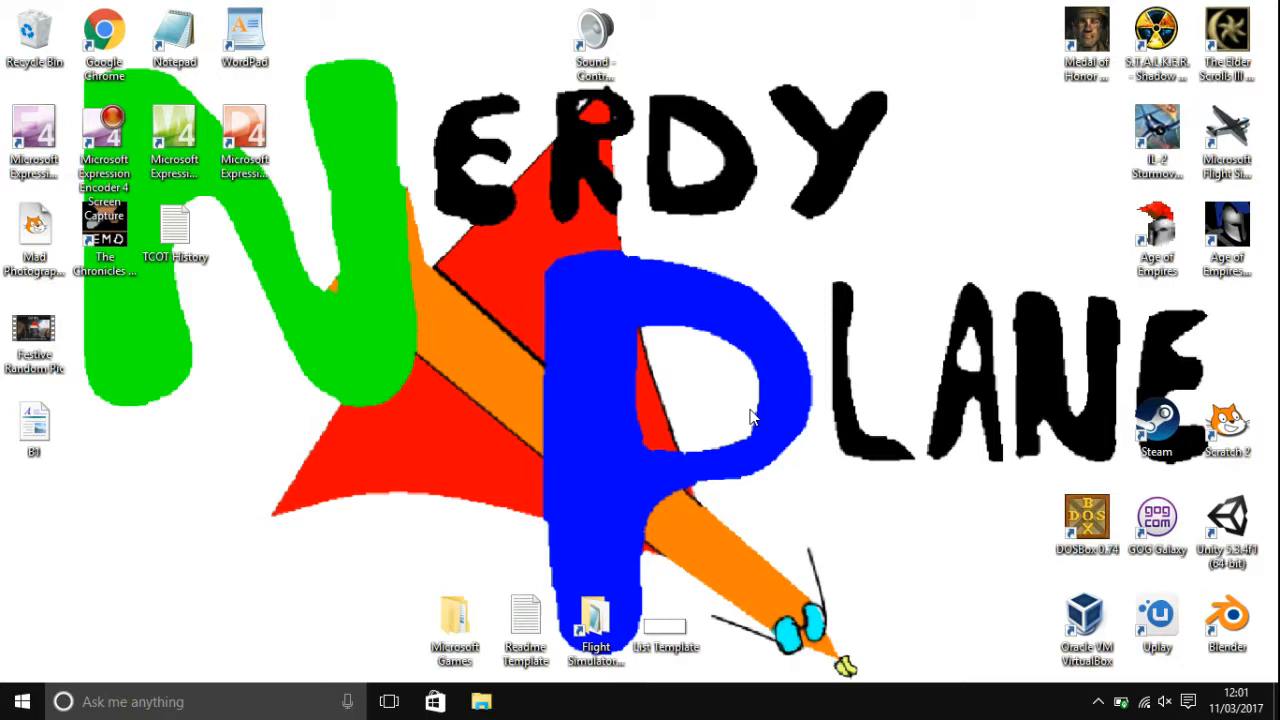
pyautogui.moveTo(1051, 505)
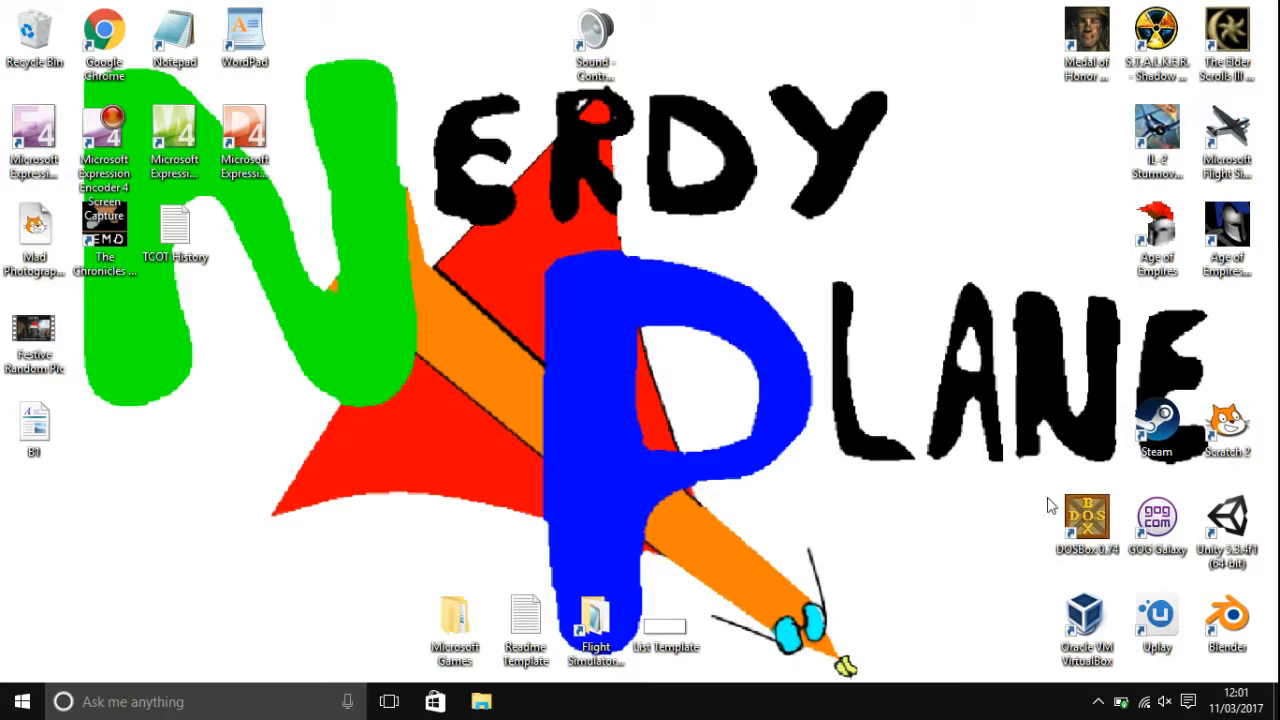
pyautogui.moveTo(1086, 515)
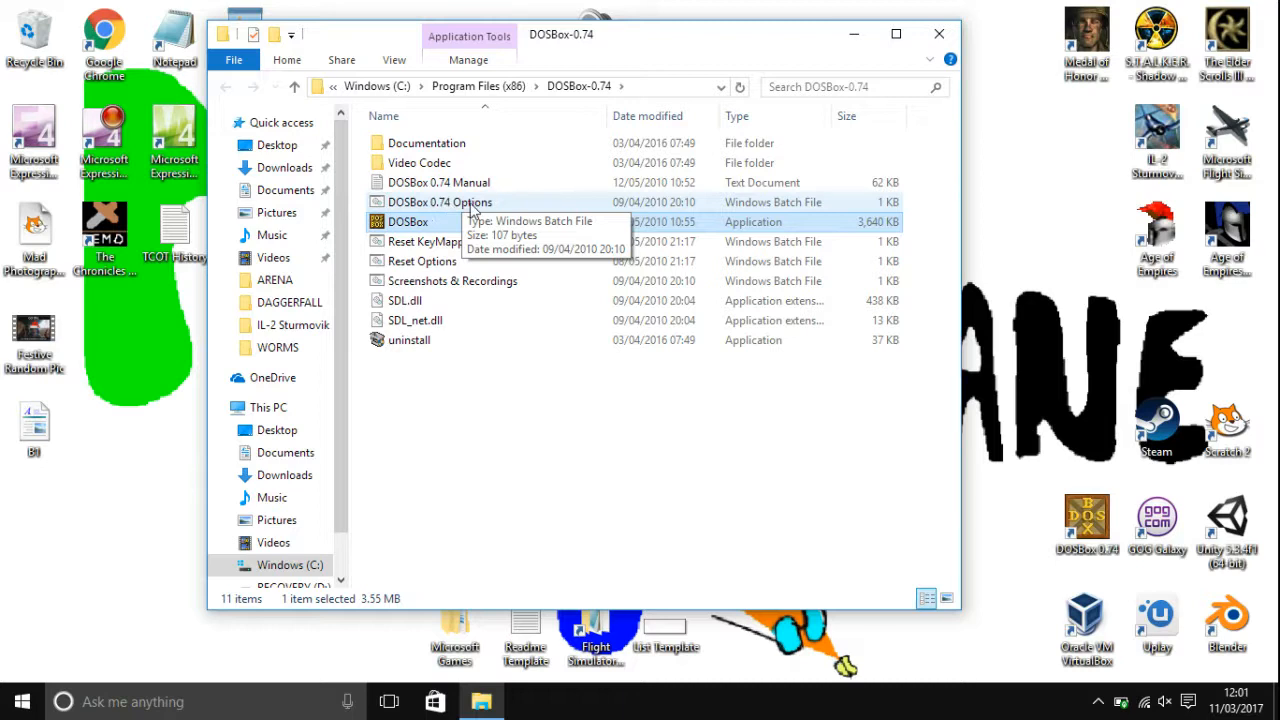
# Step: Open 'DOSBox 0.74 Options' from the DOSBox-0.74 program folder in Notepad
pyautogui.doubleClick(440, 202)
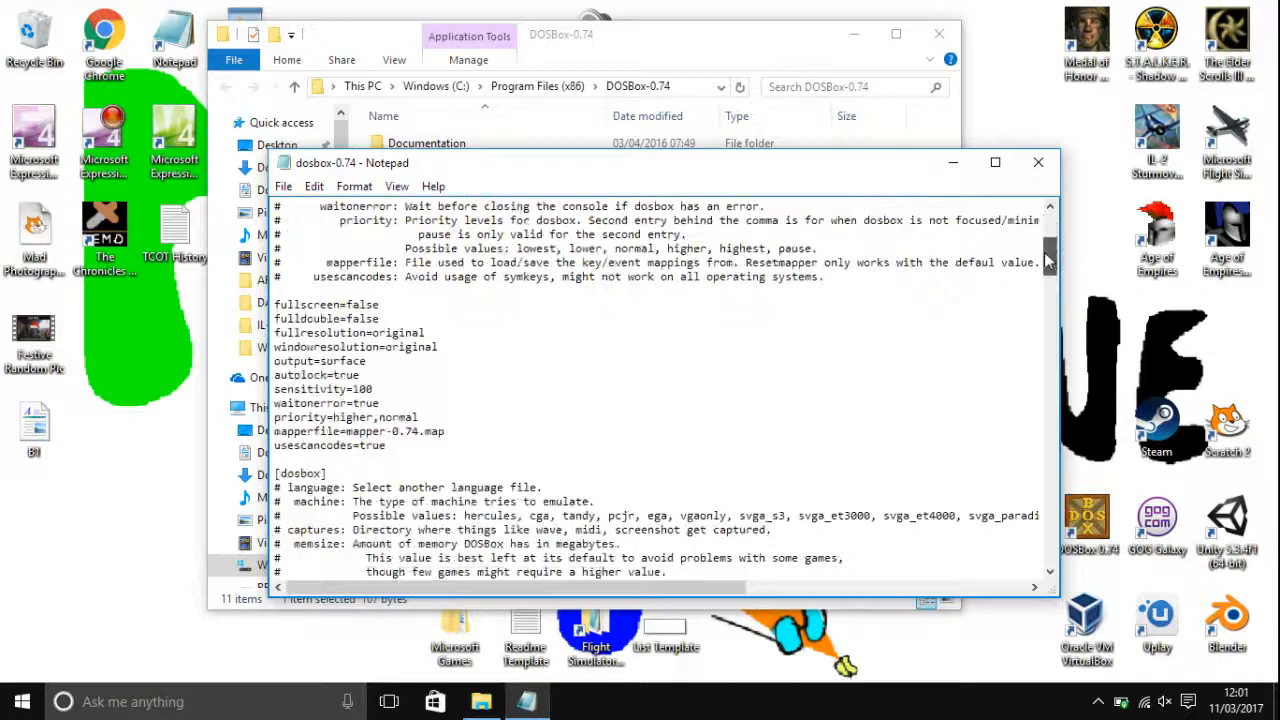
# Step: In the [render] section, replace scaler value normal2x with supereagle
pyautogui.scroll(-3)
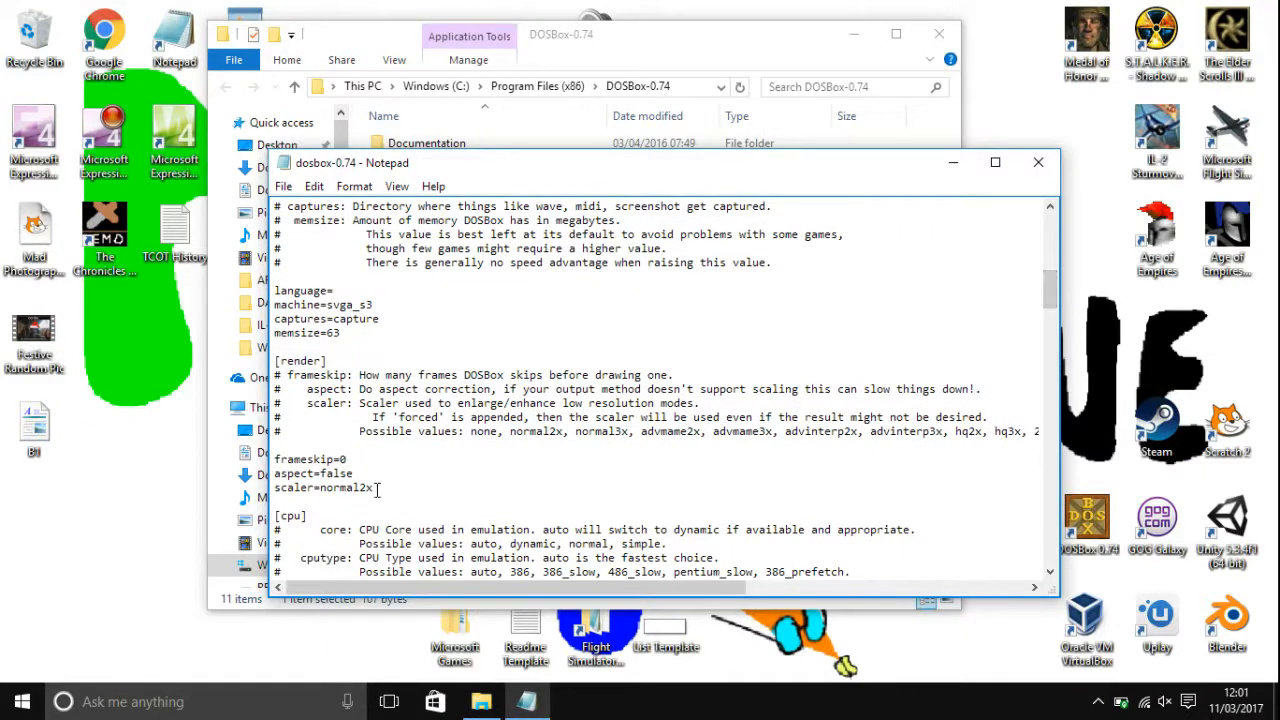
pyautogui.doubleClick(345, 487)
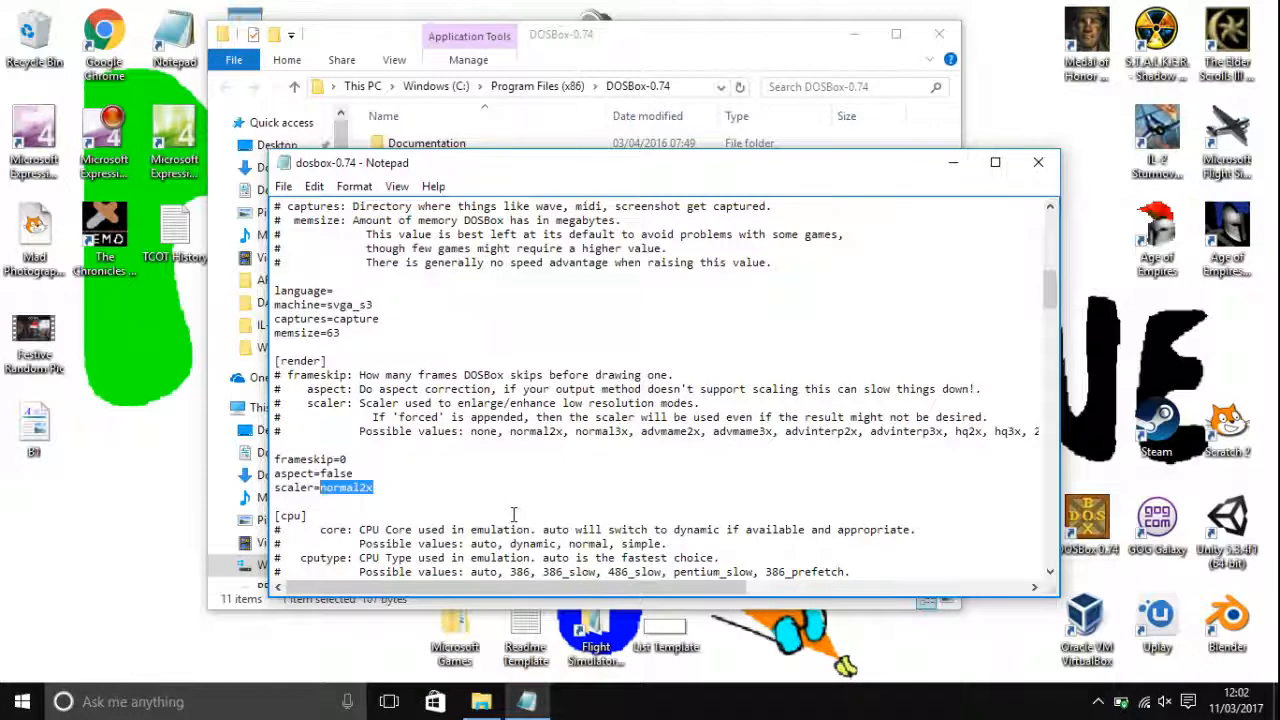
pyautogui.write('sup')
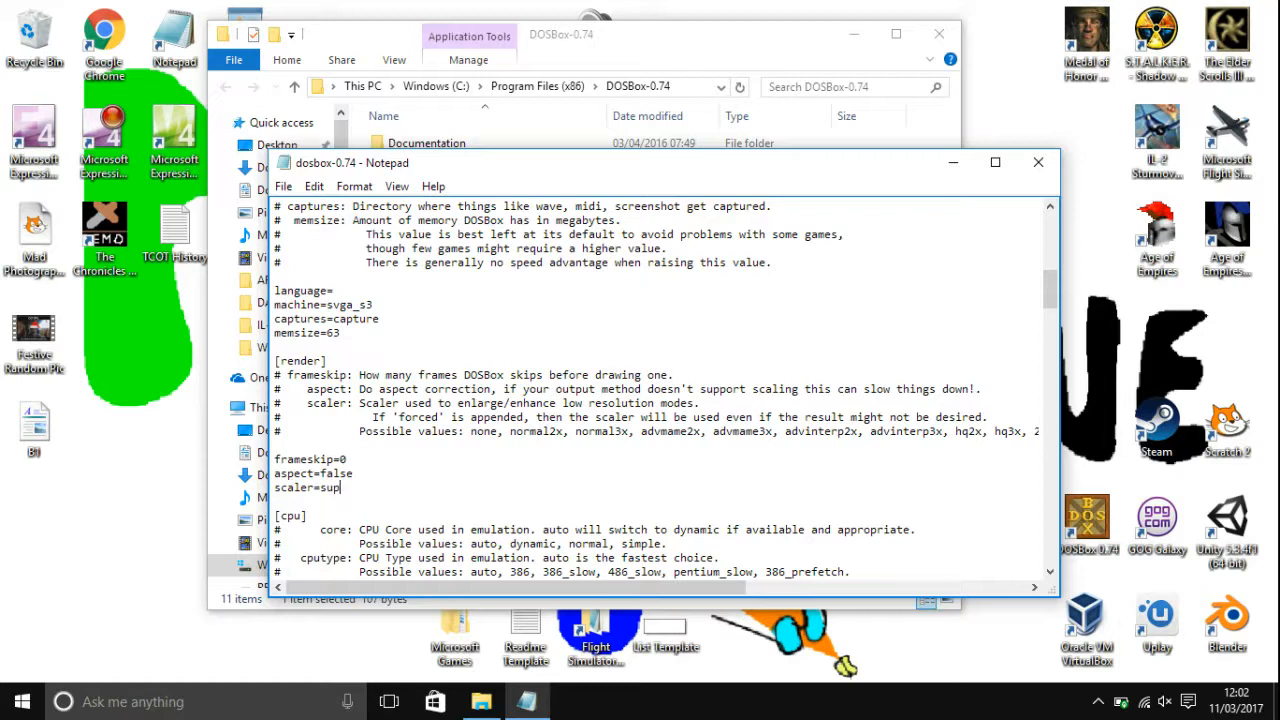
pyautogui.write('ereagle')
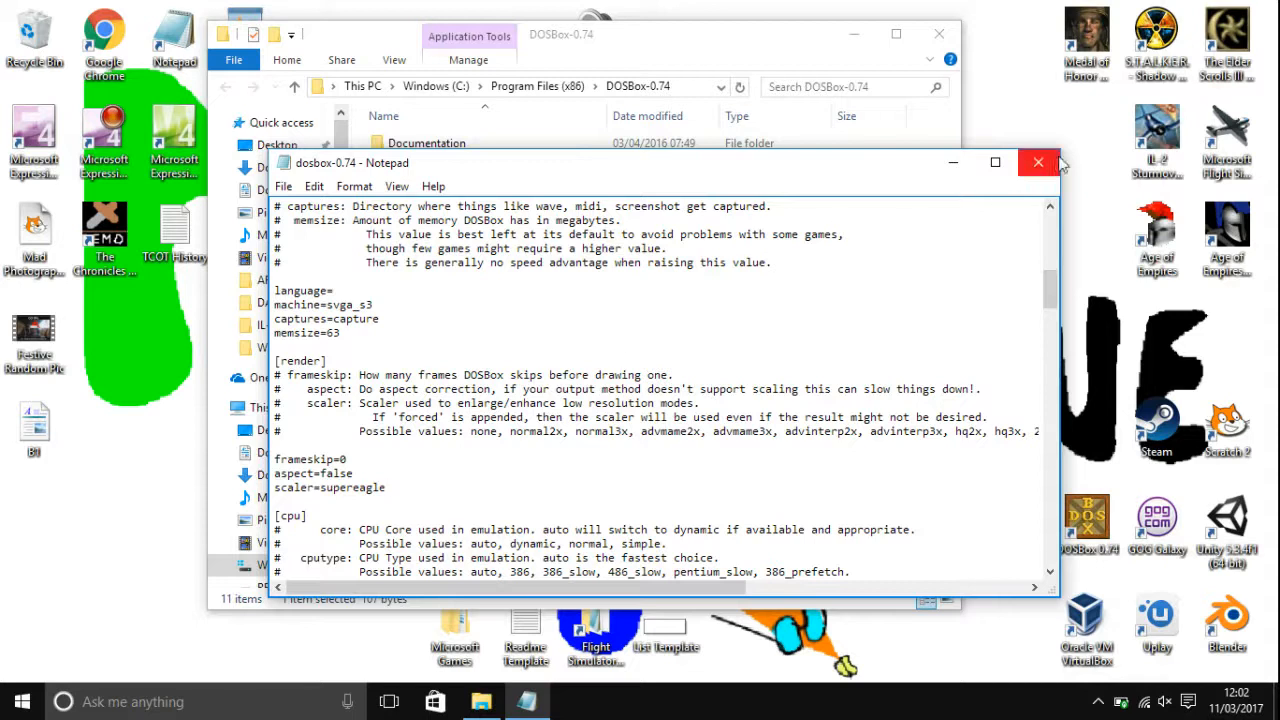
# Step: Close the edited options file and its folder, then open a fresh File Explorer window
pyautogui.click(1038, 162)
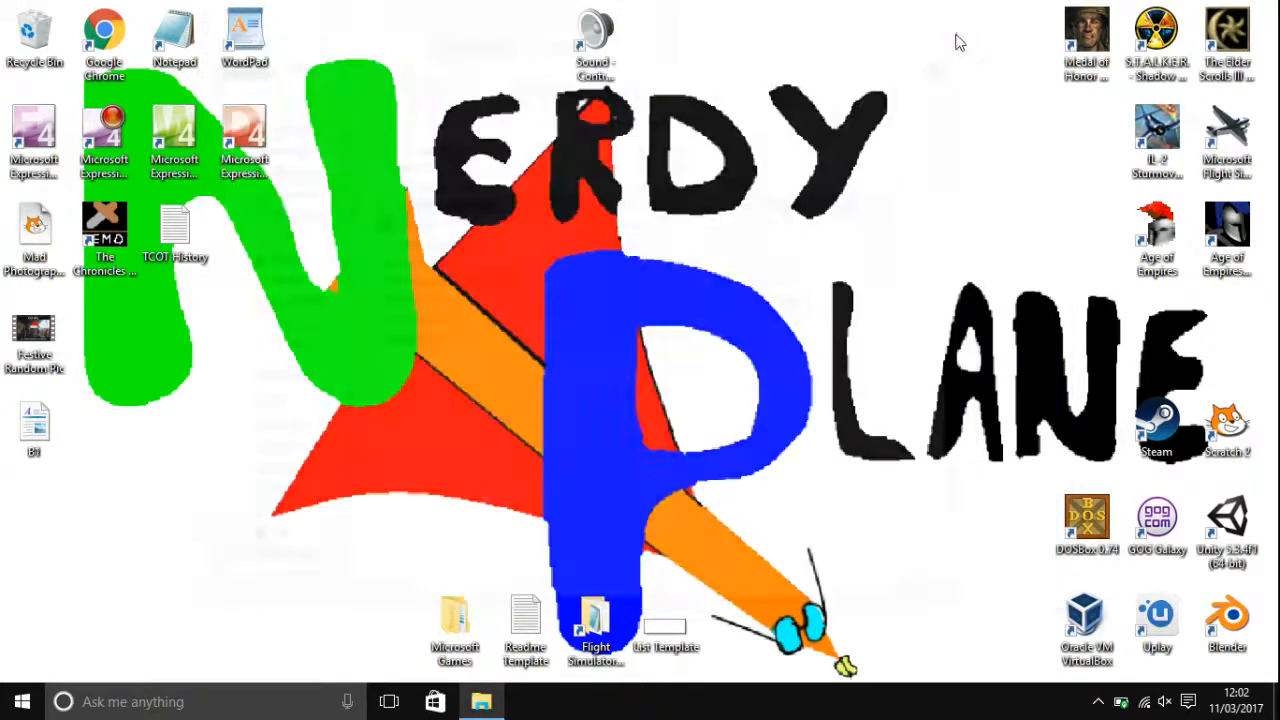
pyautogui.doubleClick(1227, 35)
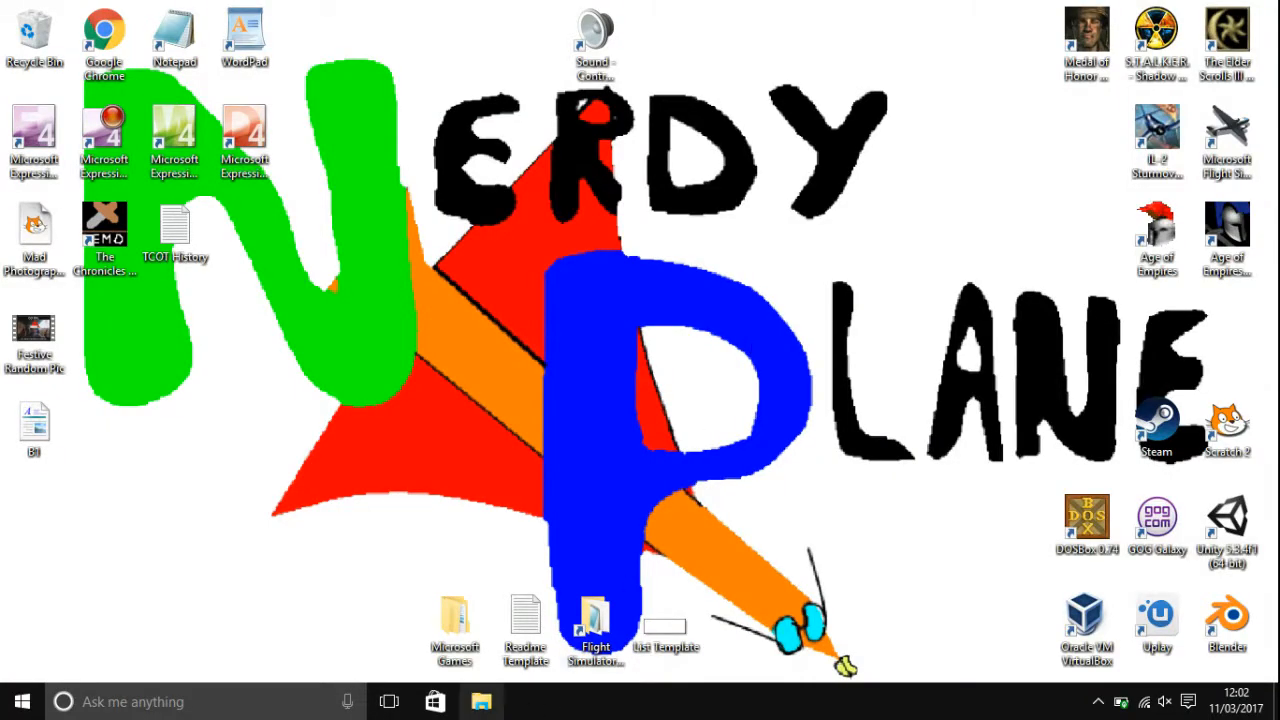
pyautogui.click(481, 701)
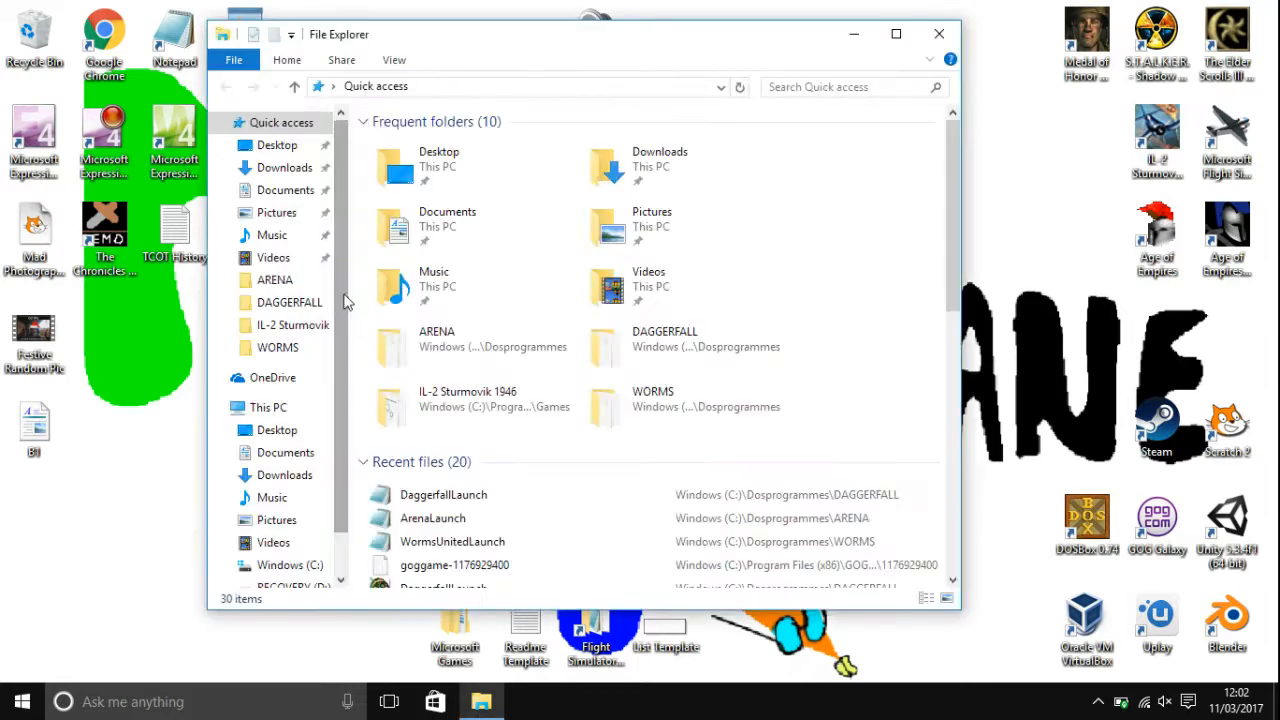
# Step: Browse to GOG Galaxy's Games\Dragonsphere folder and launch its DOSBox Configuration shortcut
pyautogui.click(290, 512)
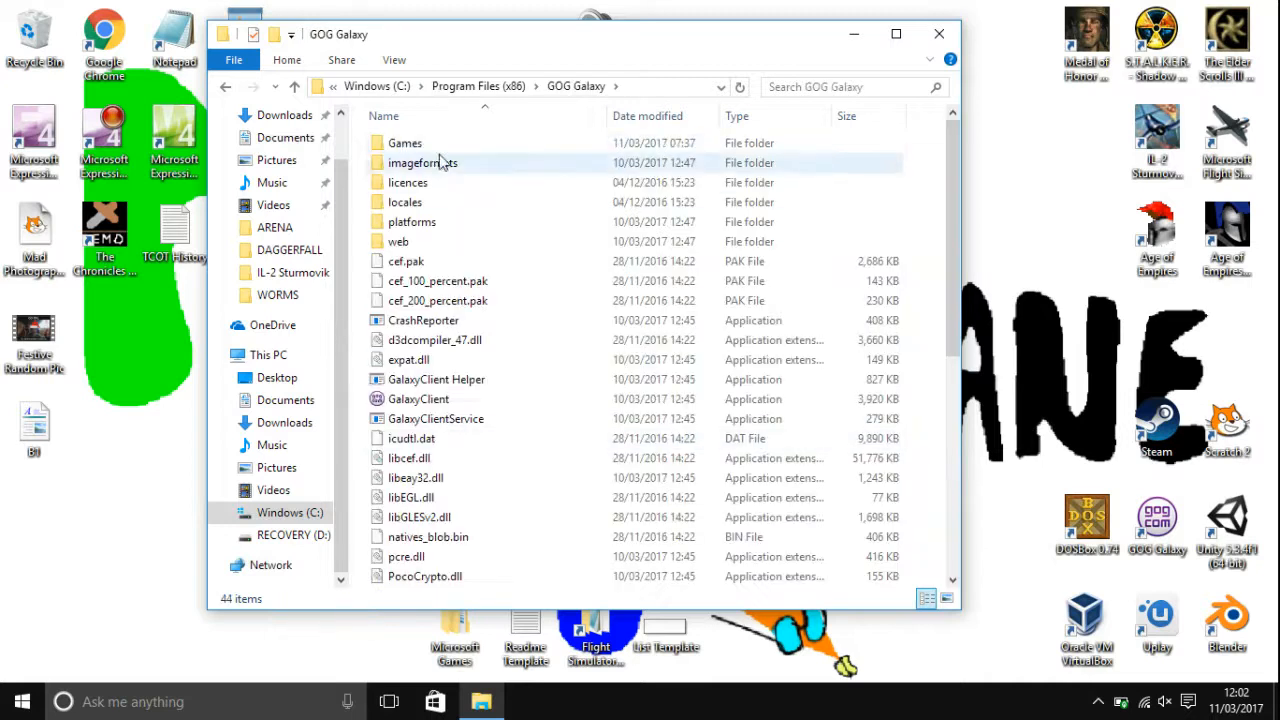
pyautogui.doubleClick(404, 142)
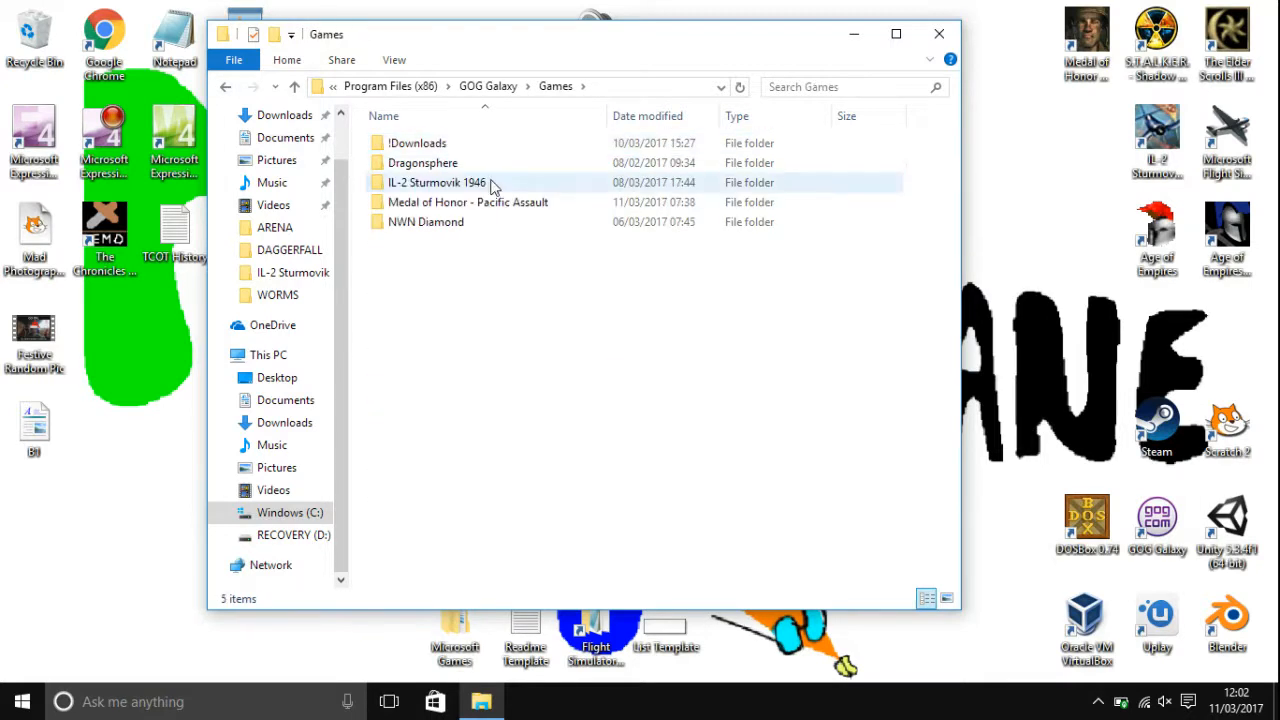
pyautogui.doubleClick(422, 162)
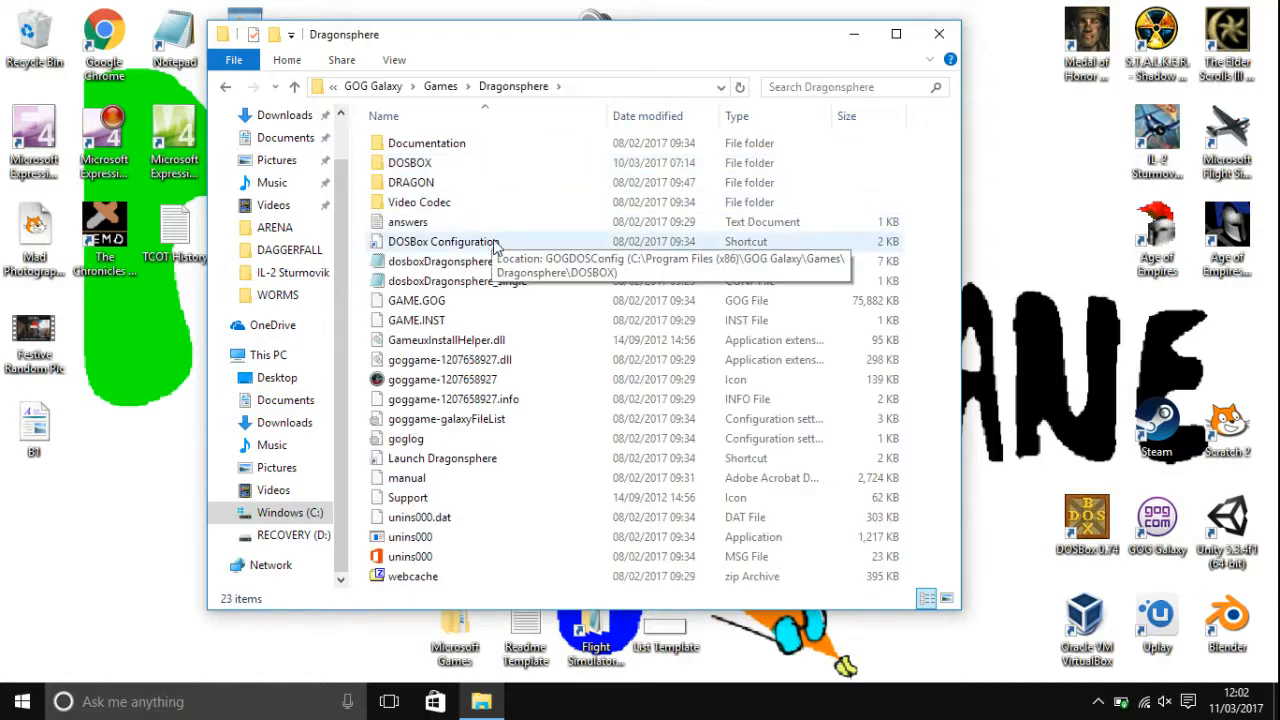
pyautogui.moveTo(438, 249)
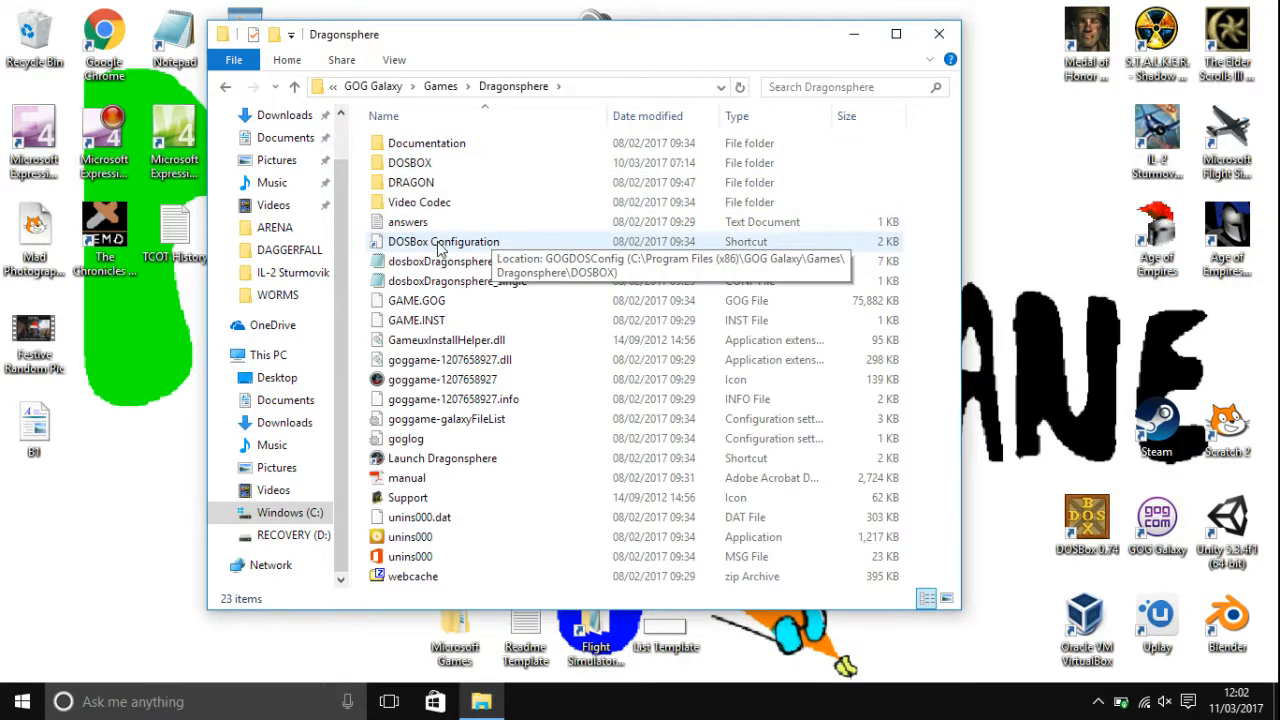
pyautogui.click(443, 241)
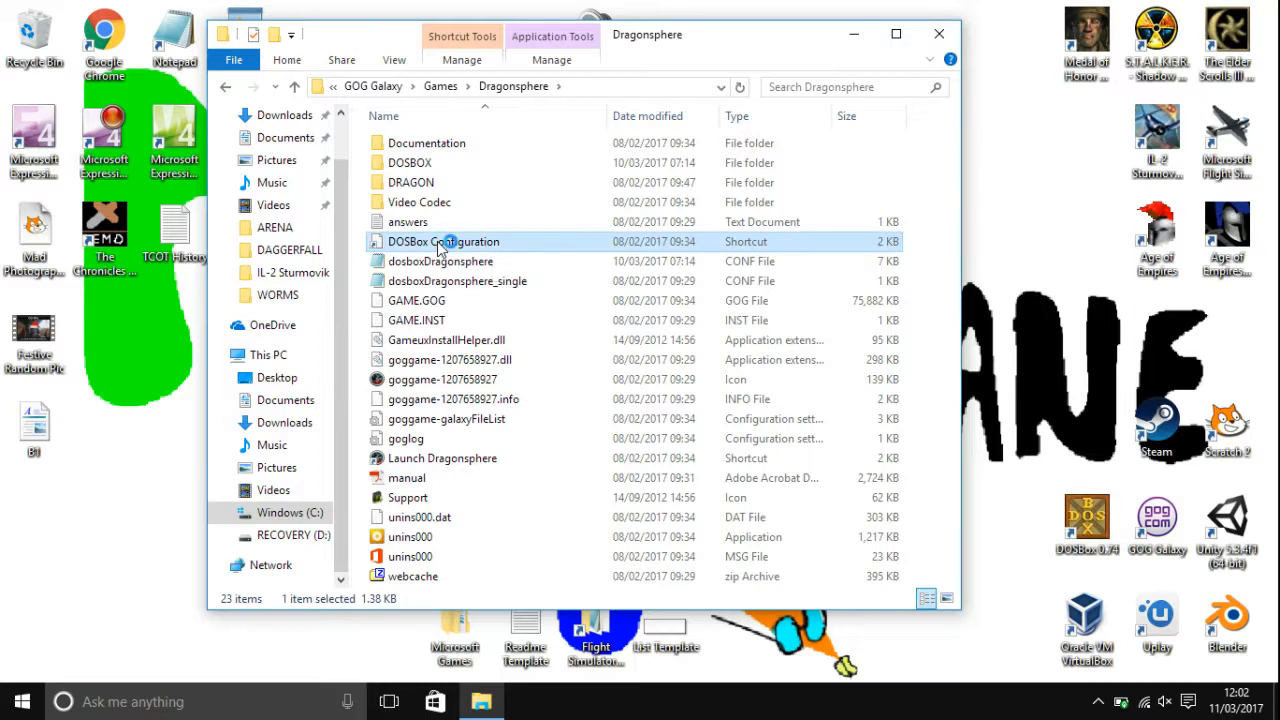
pyautogui.doubleClick(443, 241)
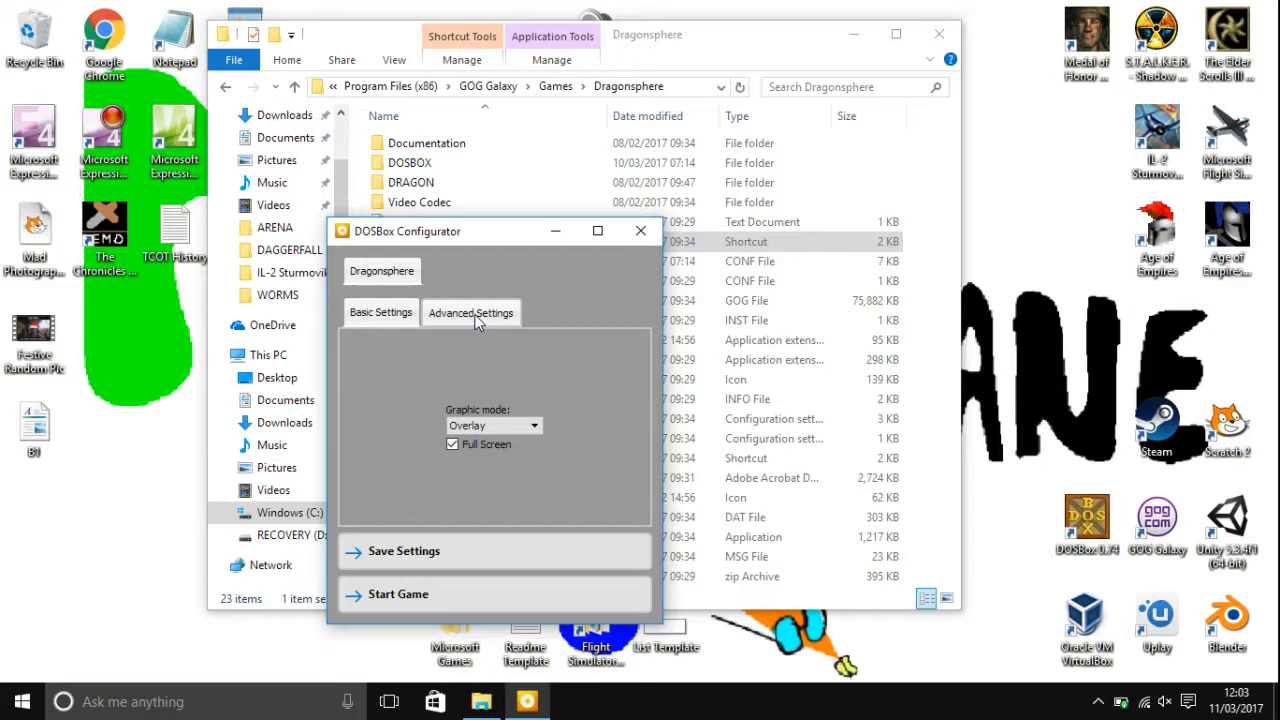
# Step: In Advanced Settings, set Dragonsphere's Scaling Engine to supereagle and save the settings
pyautogui.click(470, 312)
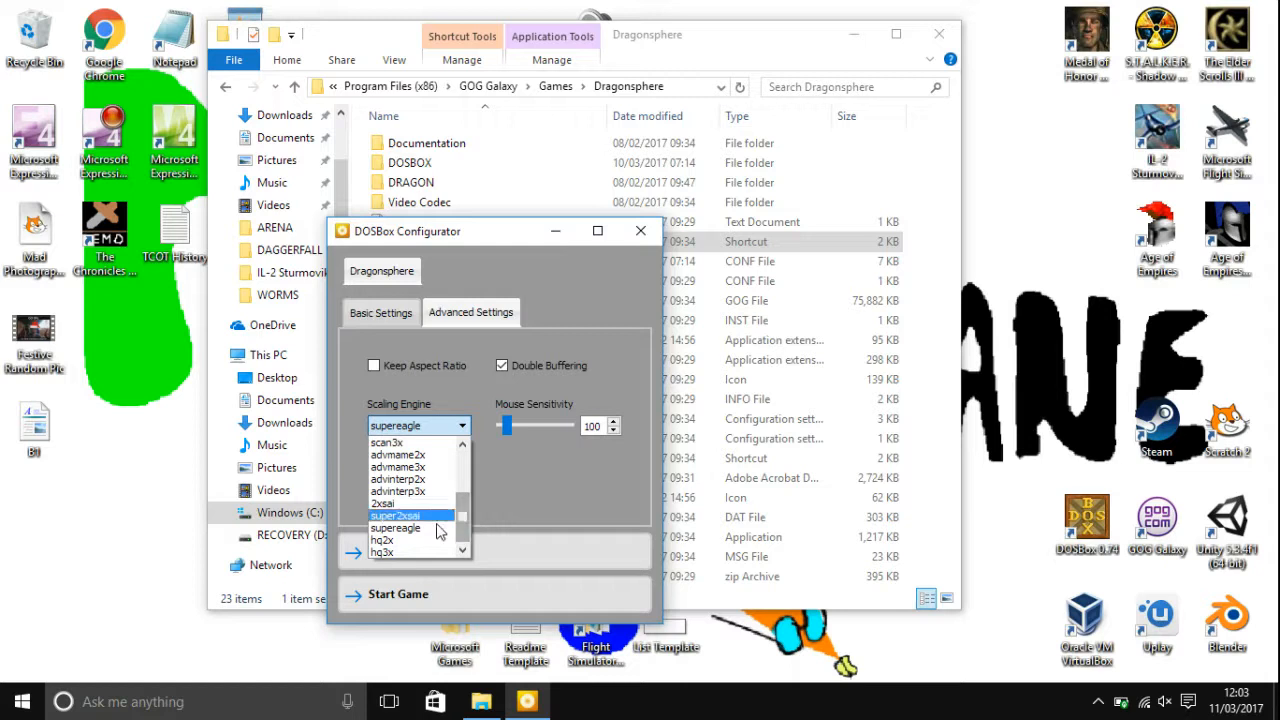
pyautogui.click(395, 527)
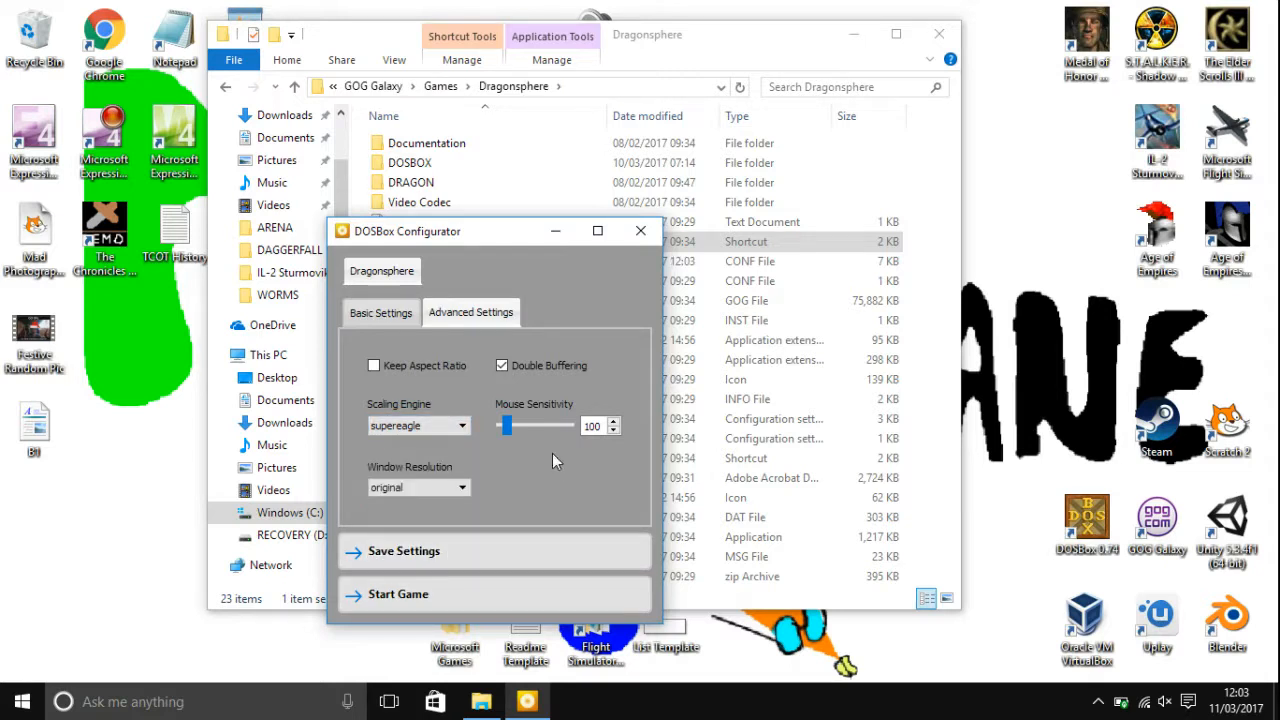
pyautogui.click(640, 231)
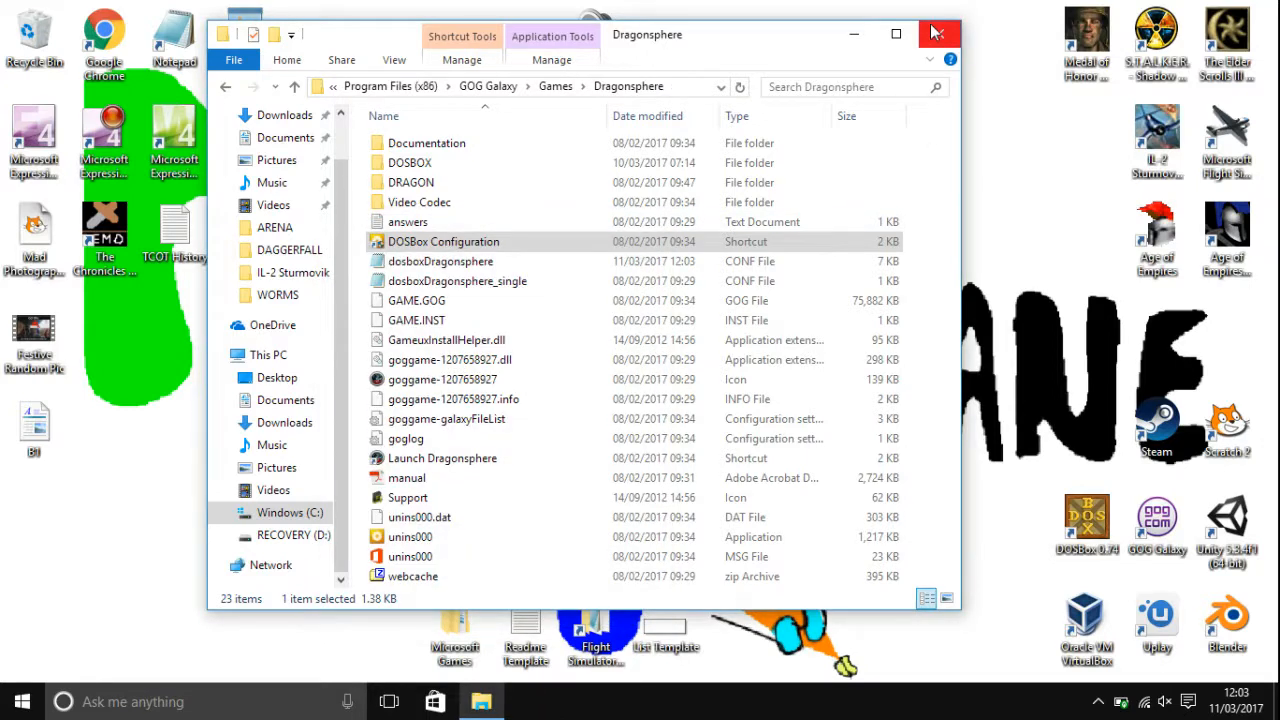
pyautogui.moveTo(936, 33)
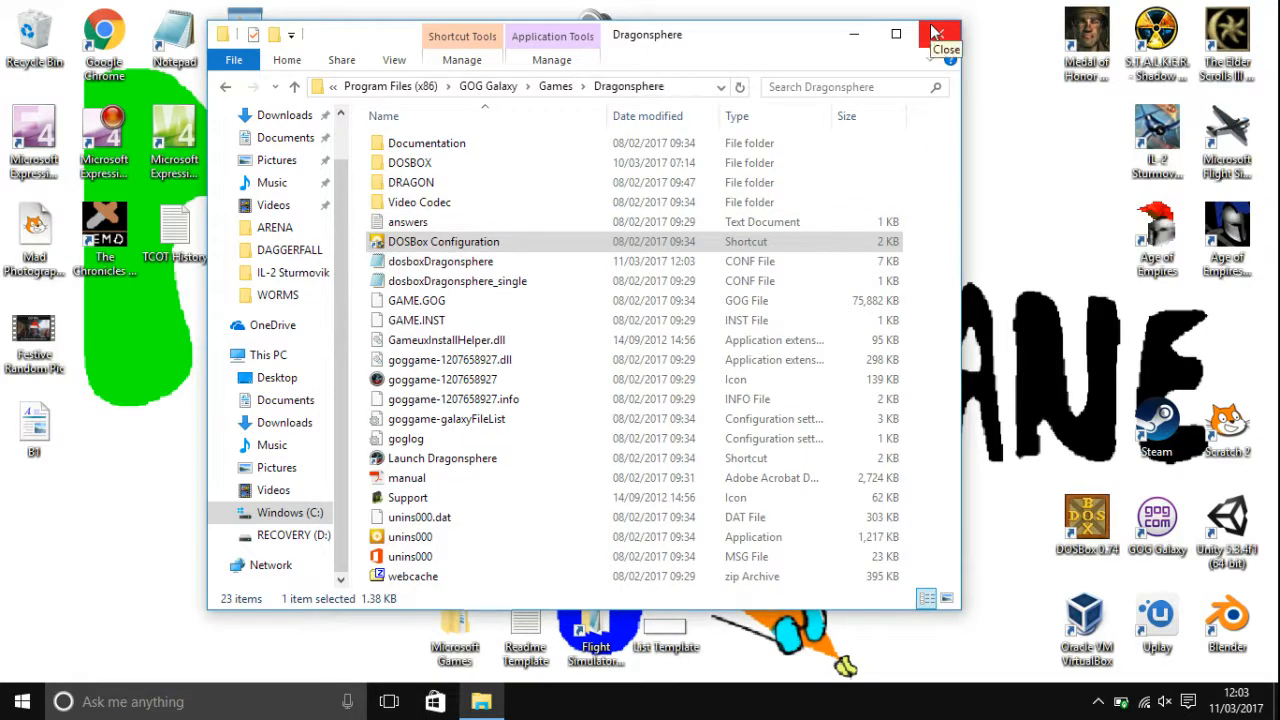
# Step: Close the Dragonsphere folder and open DaggerfallLaunch.conf in Notepad
pyautogui.click(938, 33)
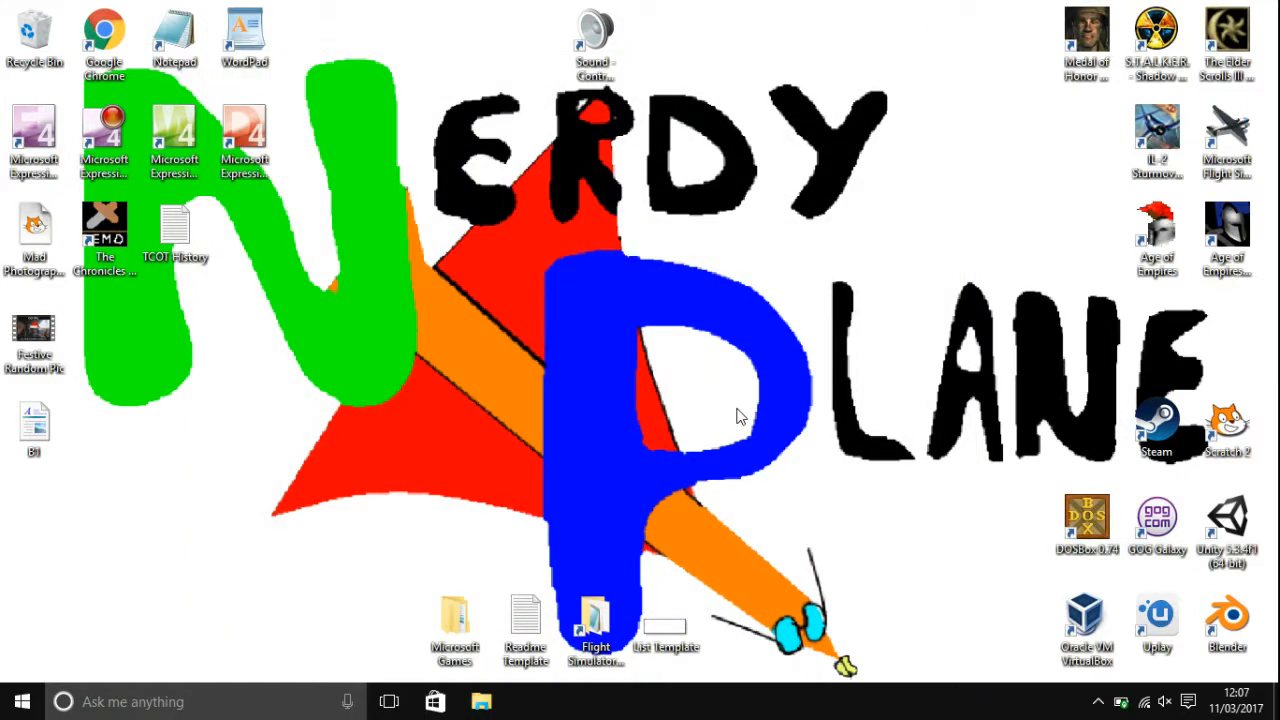
pyautogui.moveTo(950, 197)
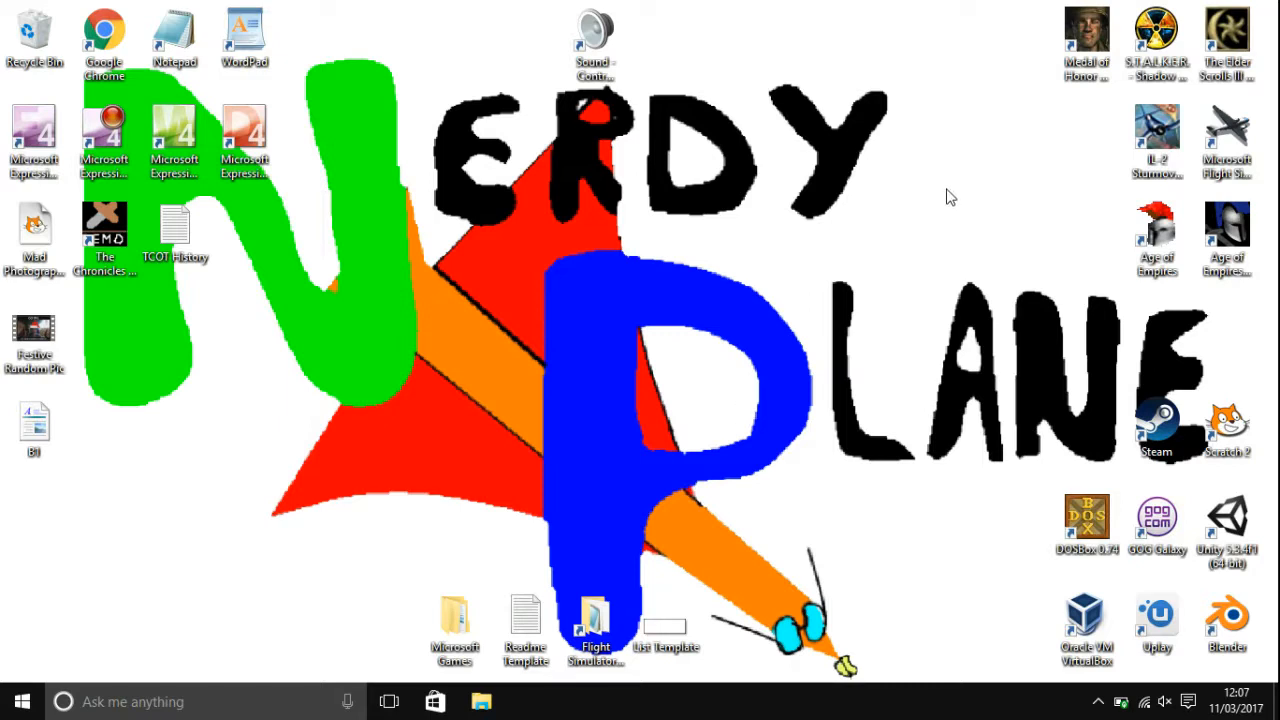
pyautogui.moveTo(498, 681)
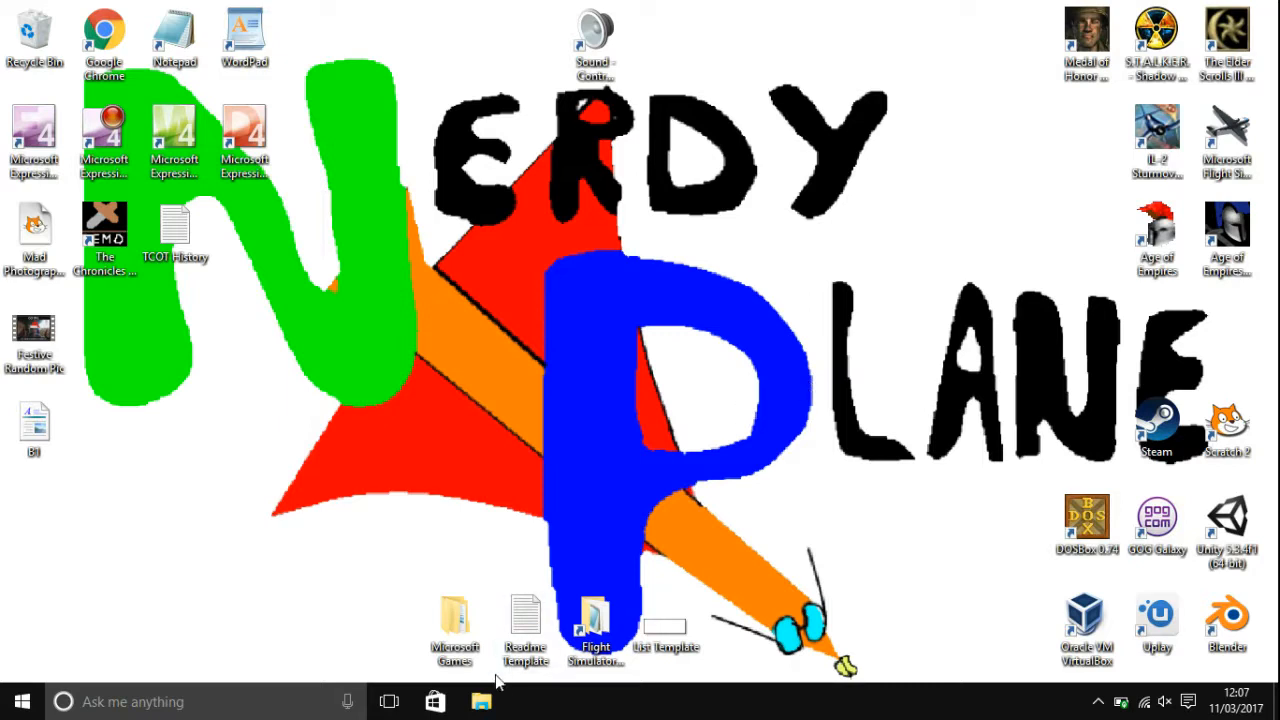
pyautogui.click(481, 701)
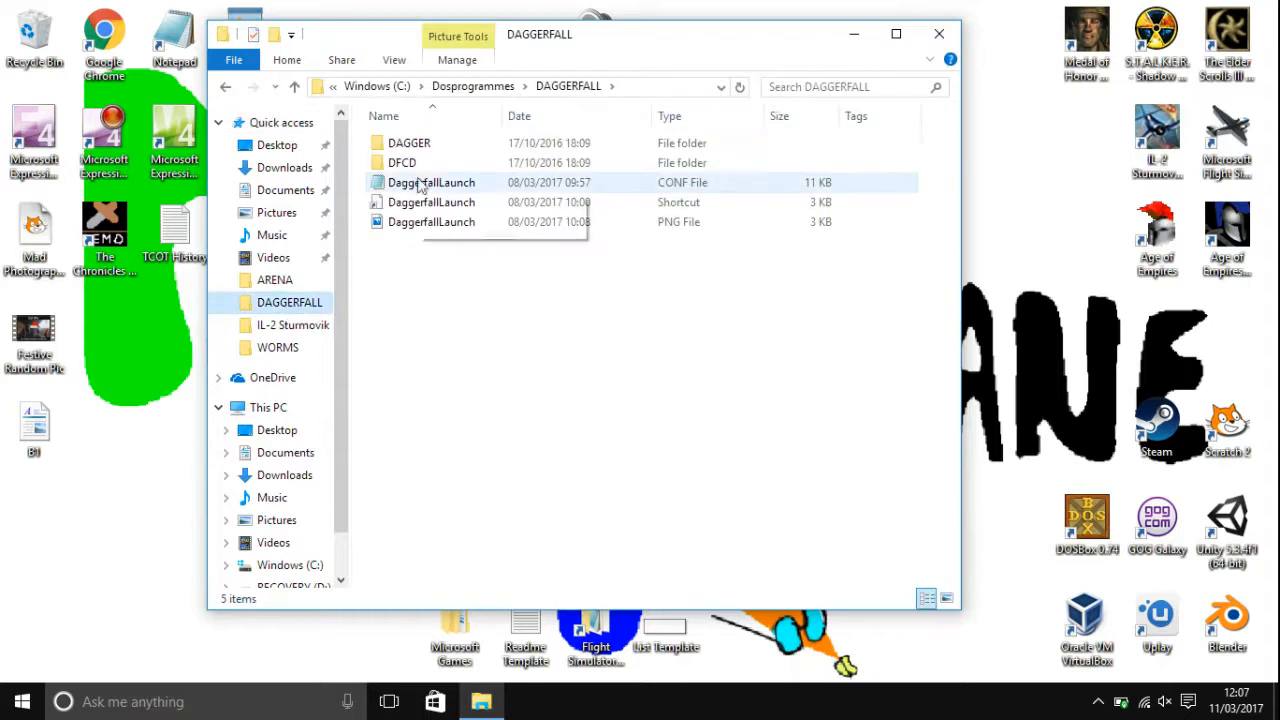
pyautogui.doubleClick(432, 182)
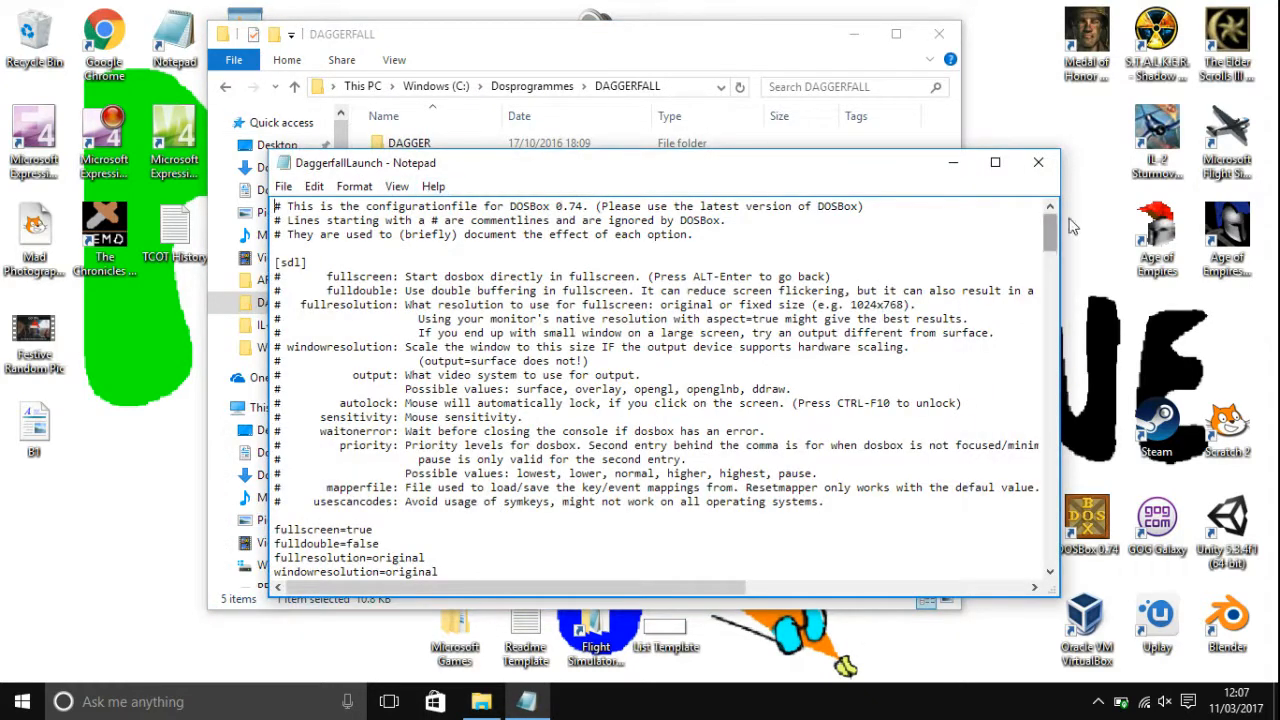
# Step: Confirm the DaggerfallLaunch [render] scaler already reads supereagle, then close Notepad
pyautogui.scroll(-3)
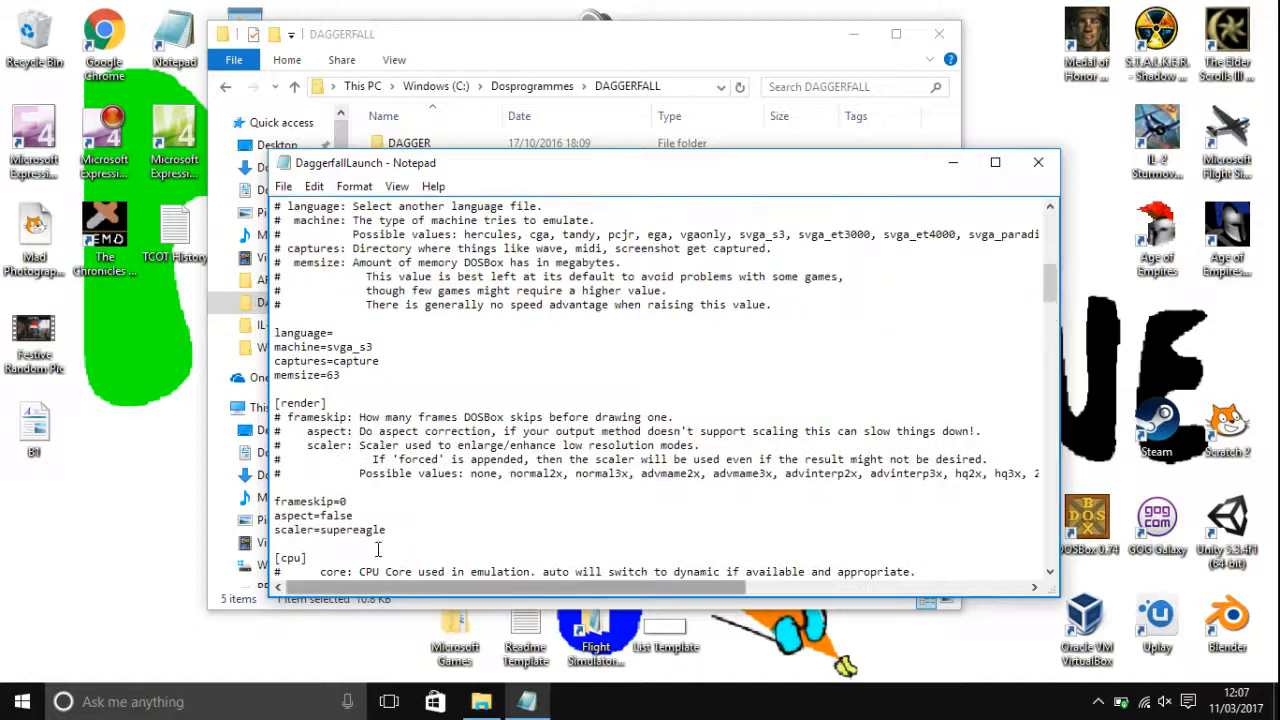
pyautogui.doubleClick(355, 530)
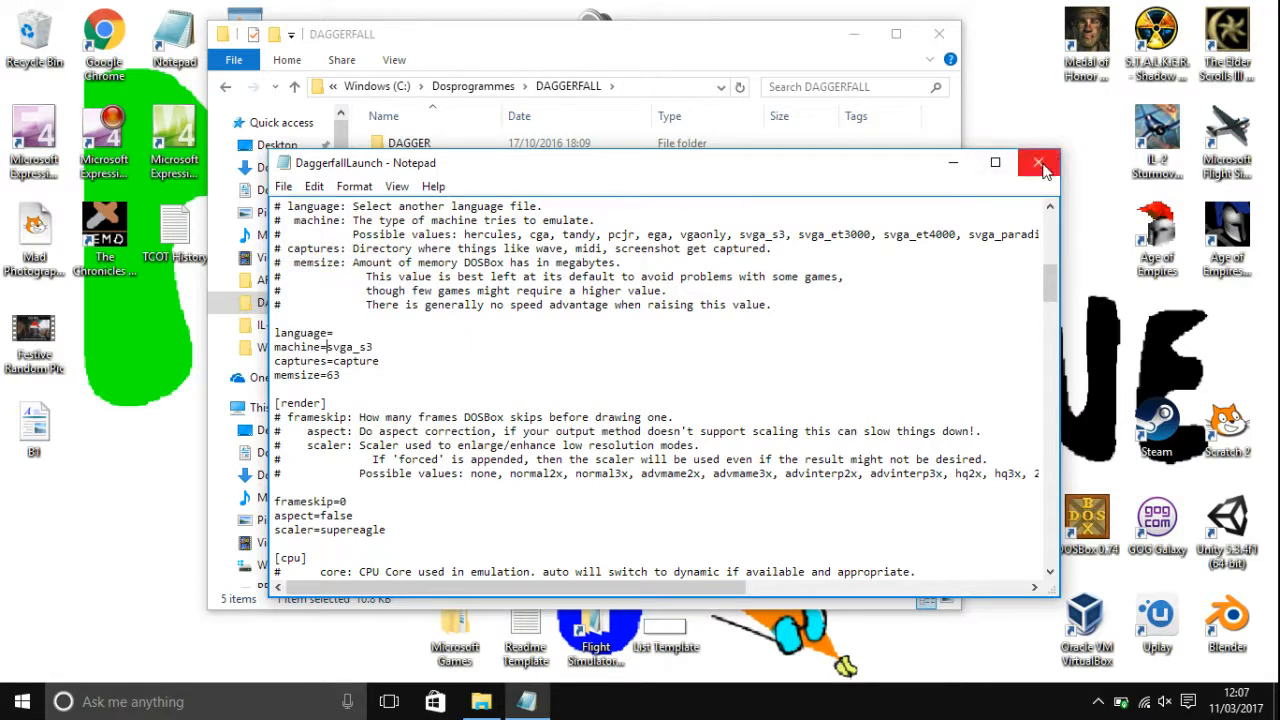
pyautogui.click(1038, 162)
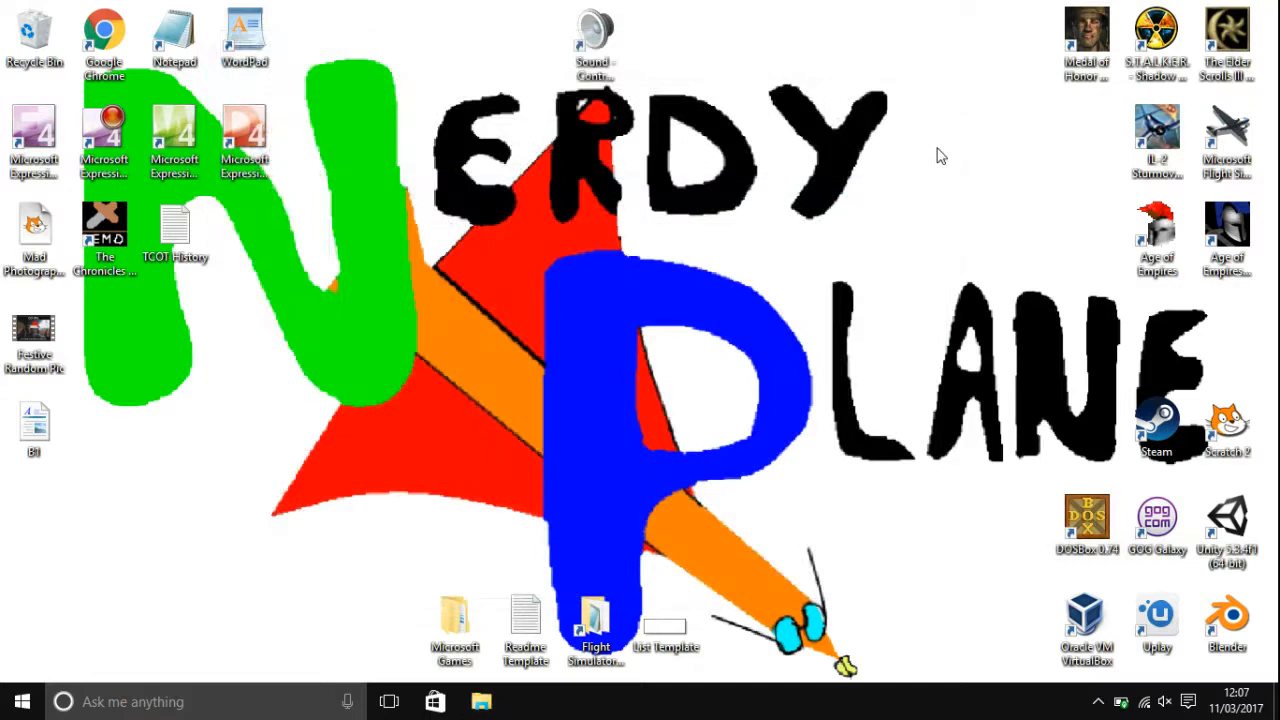
pyautogui.moveTo(897, 216)
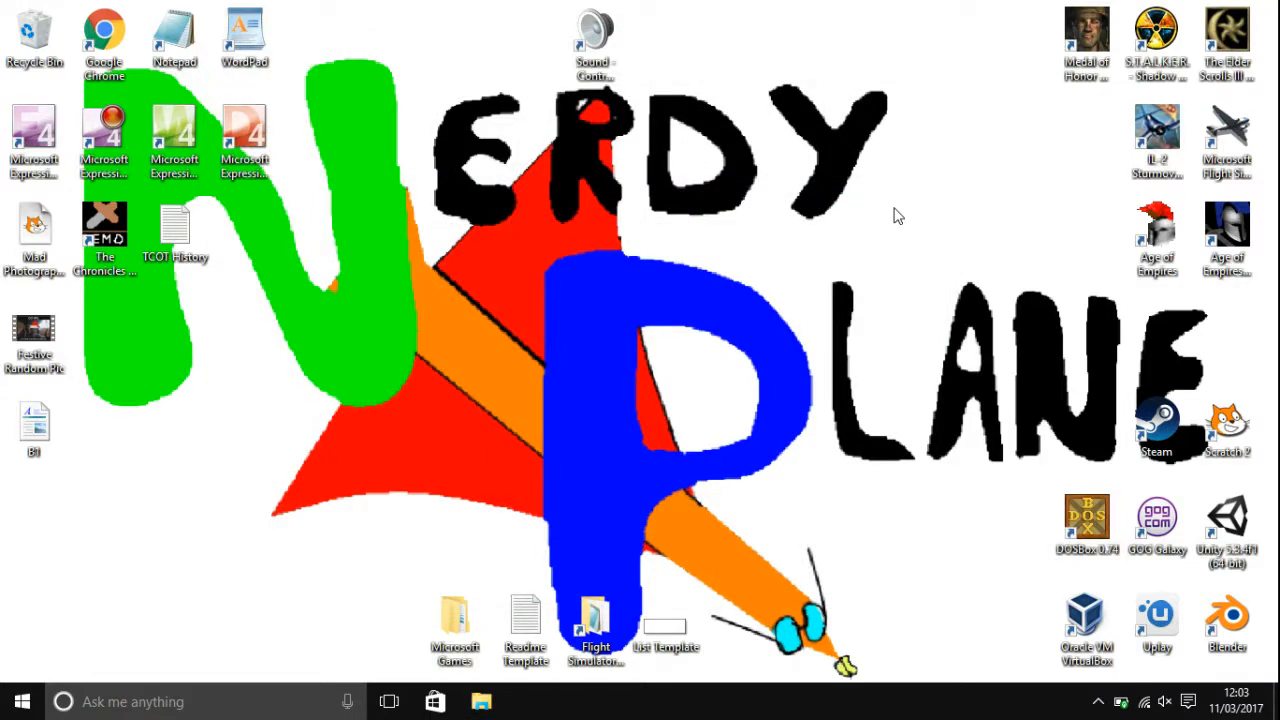